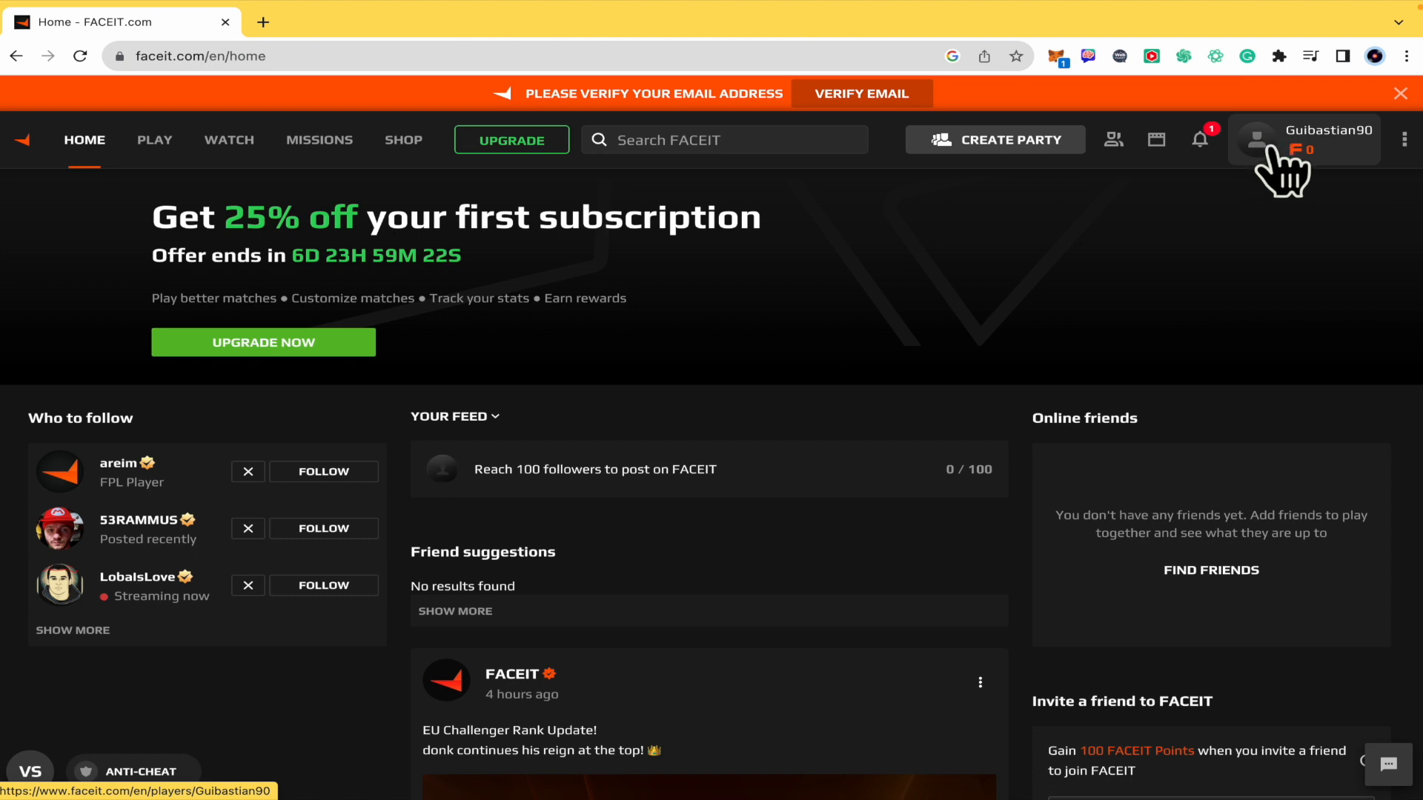
mouse_move(1401, 168)
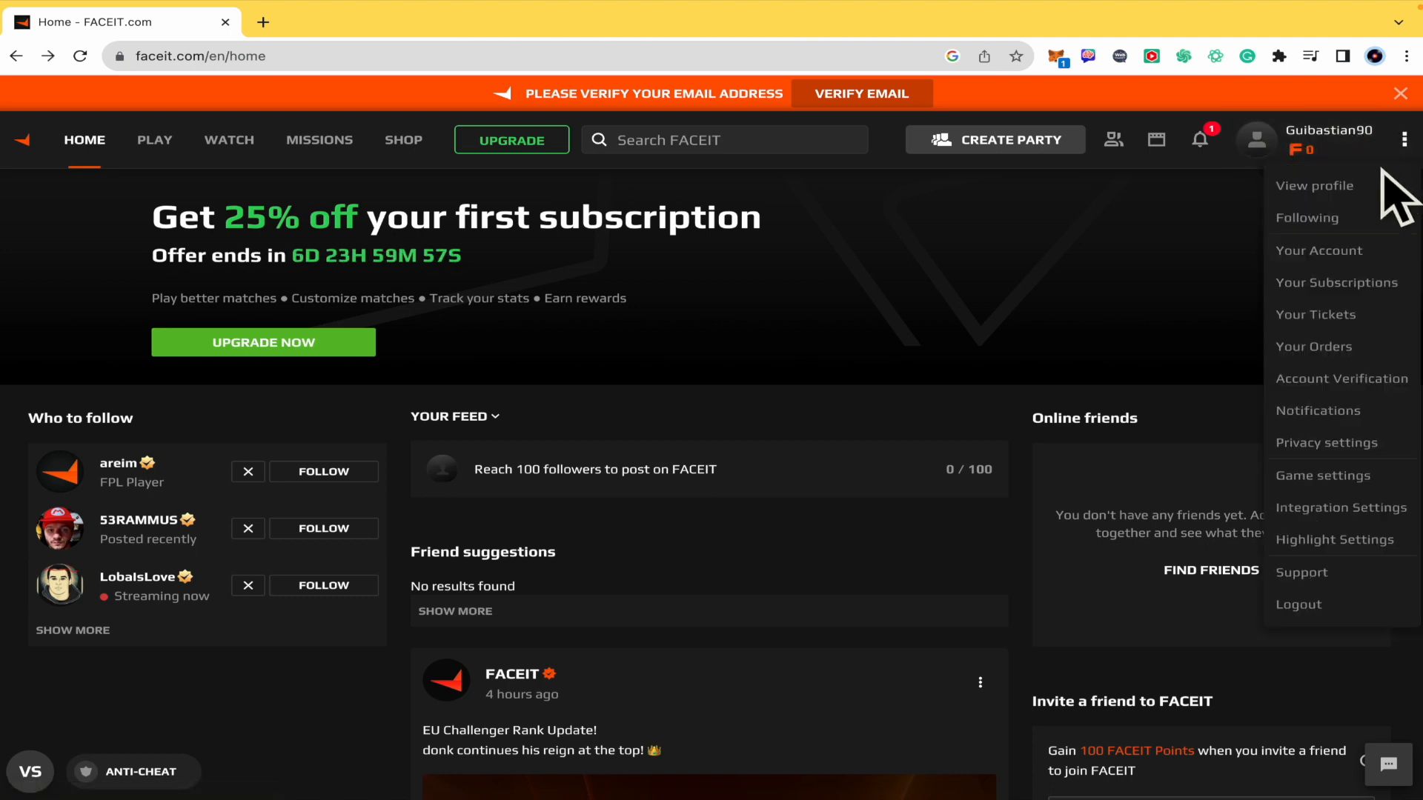
mouse_move(1326, 443)
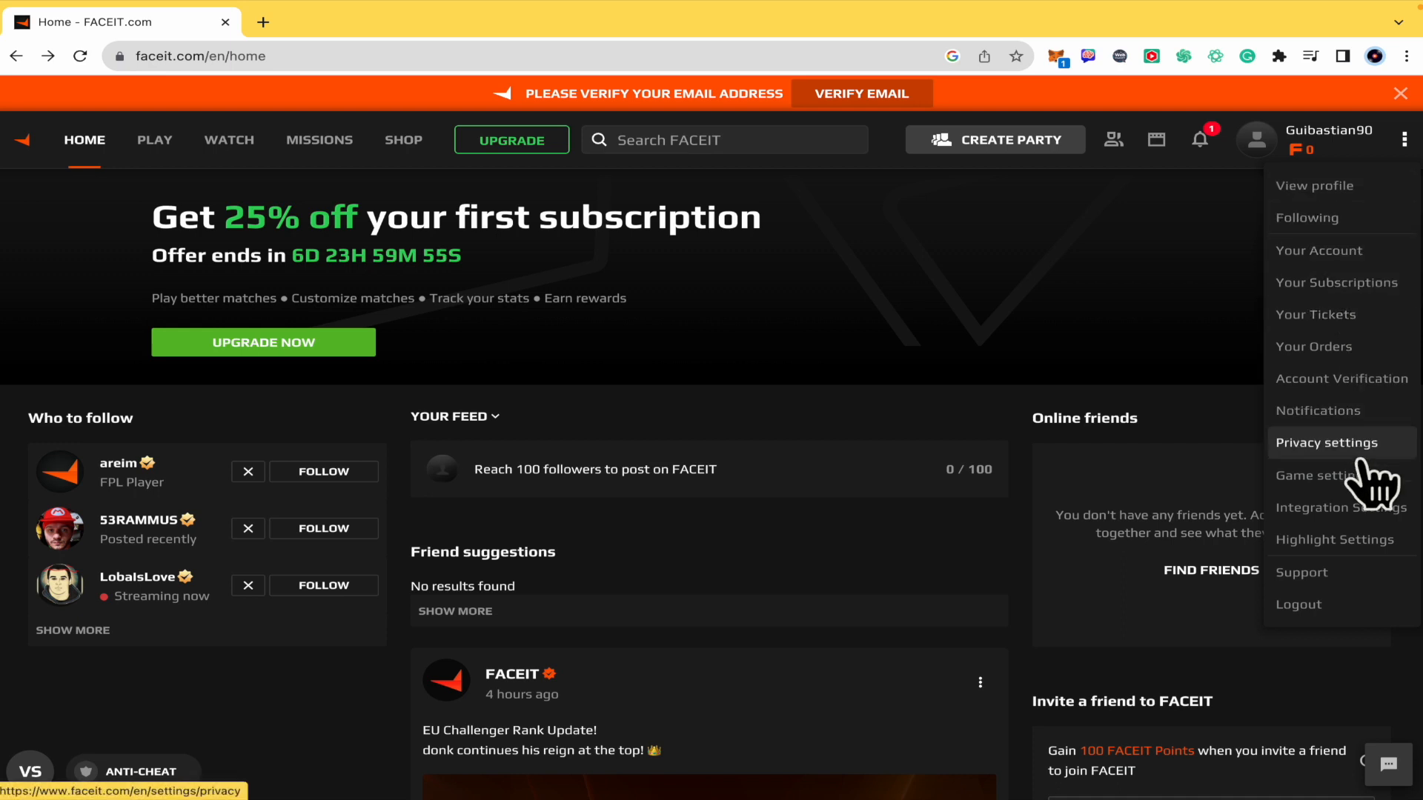
mouse_move(1341, 507)
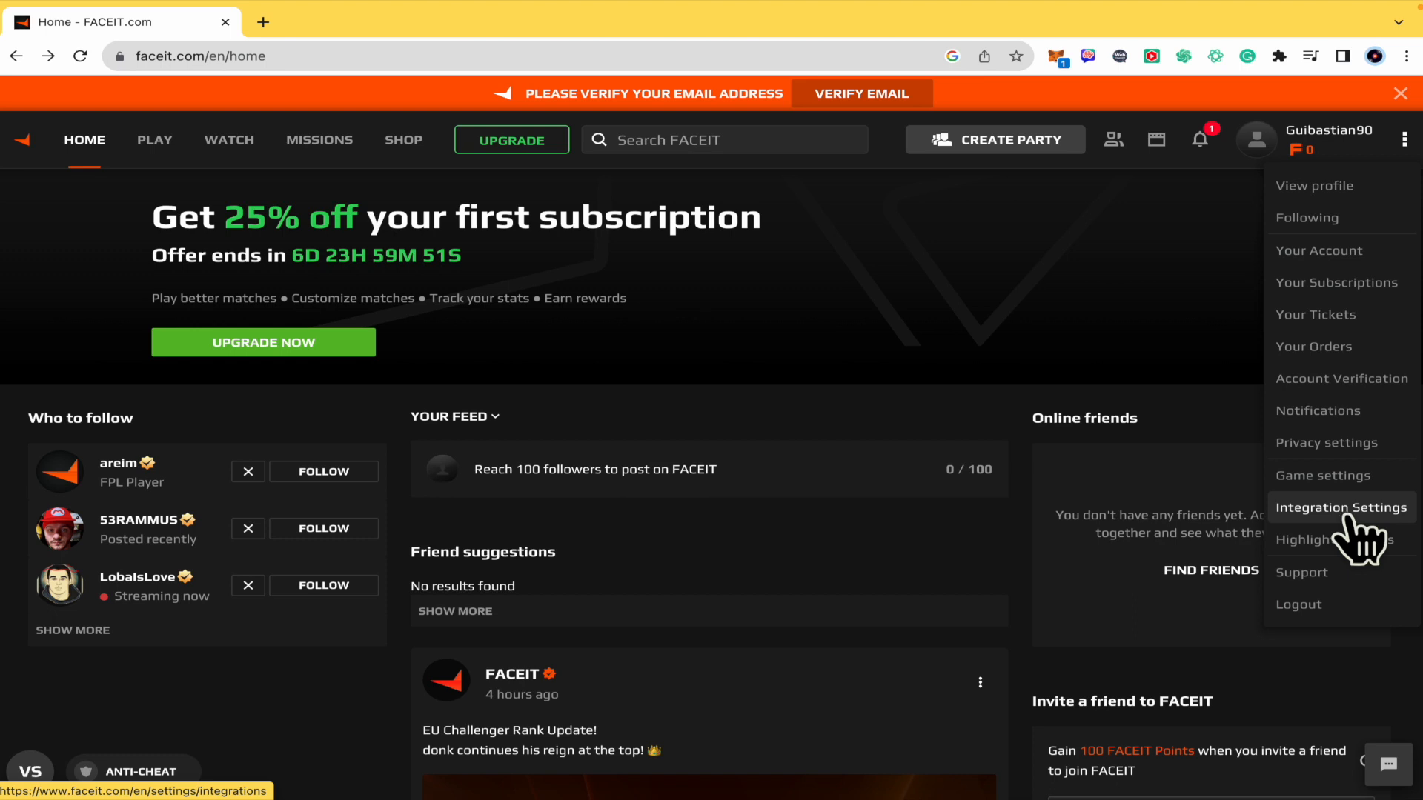
Choose Integration Settings from the profile's three-dot menu.
left_click(1341, 507)
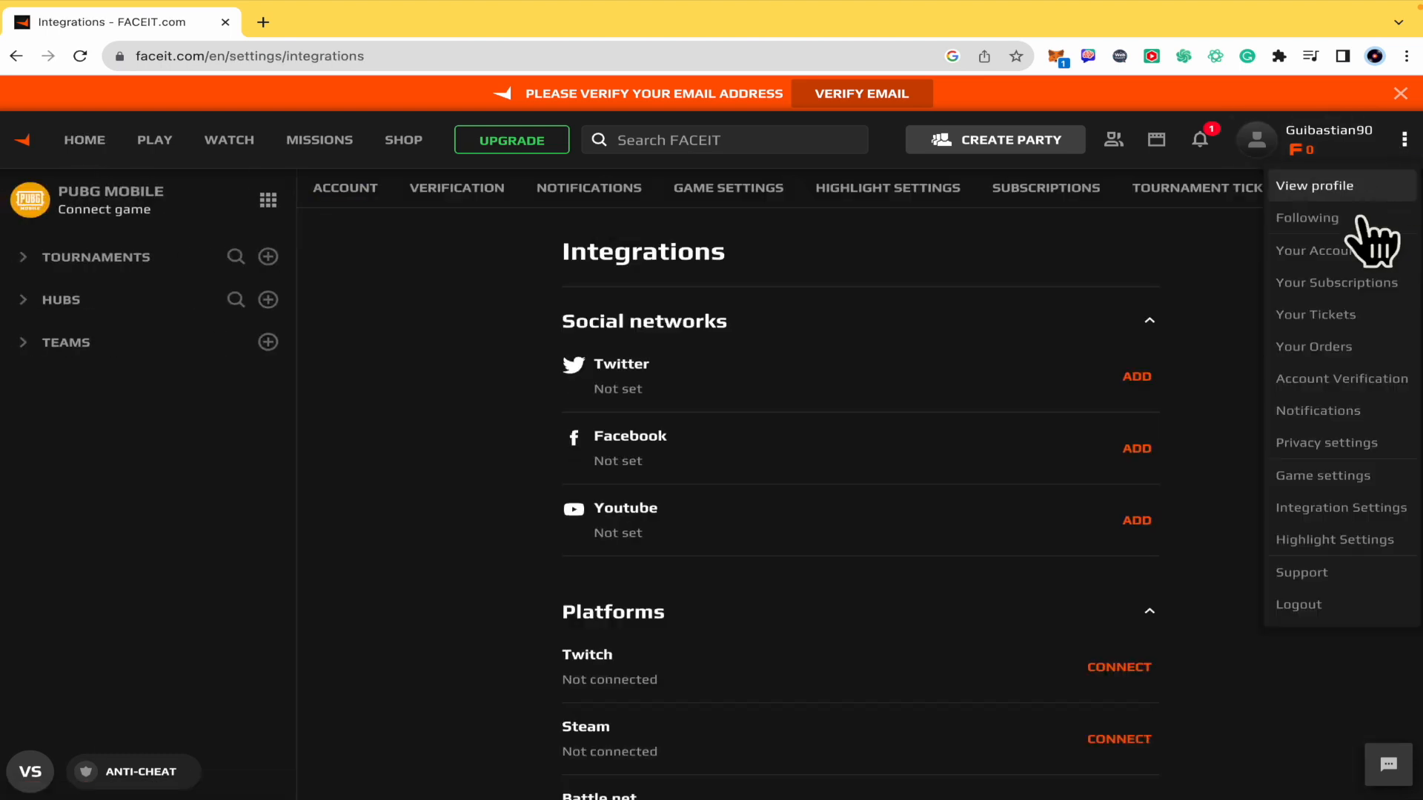
Open Your Account settings and show the overflow list with Integrations, Orders and Privacy.
left_click(1311, 250)
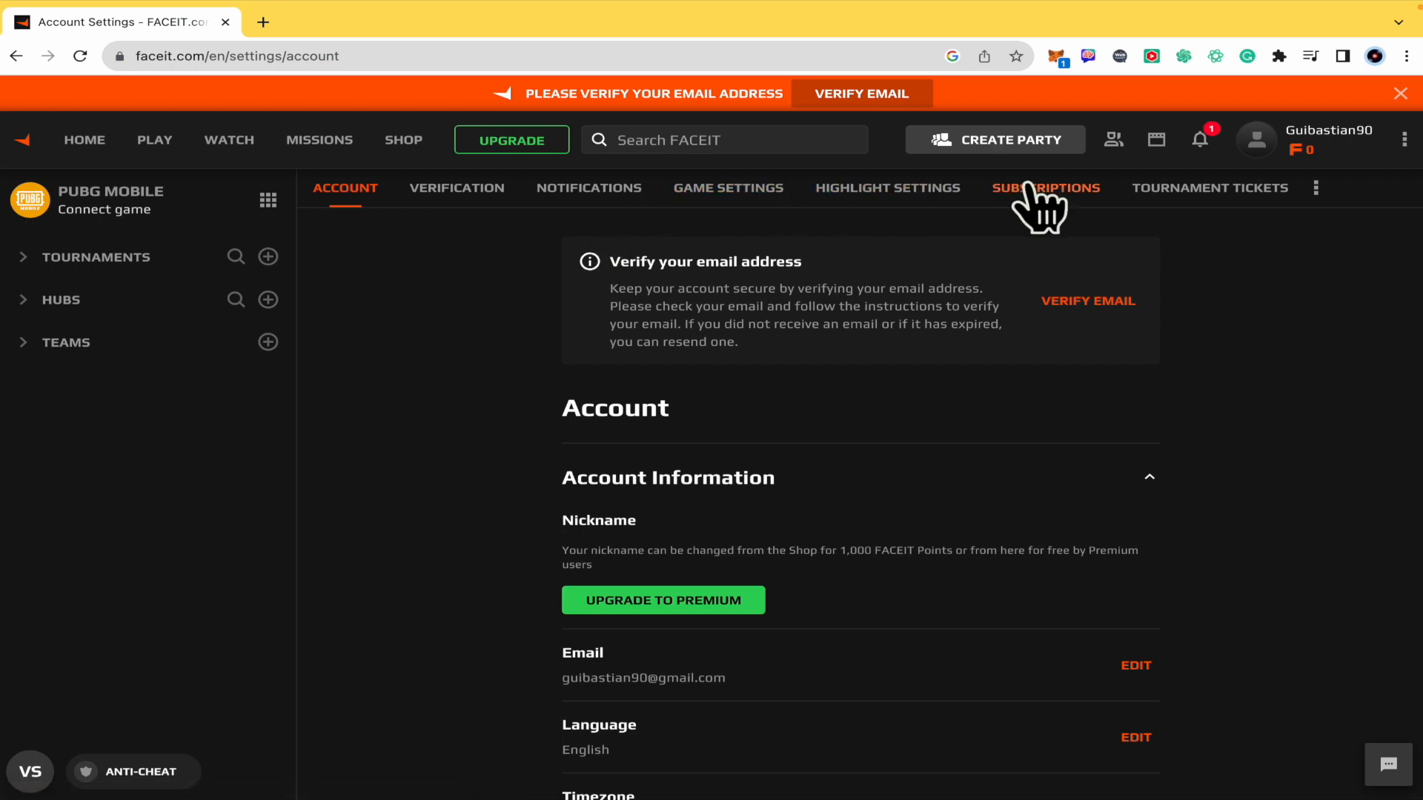
mouse_move(1171, 209)
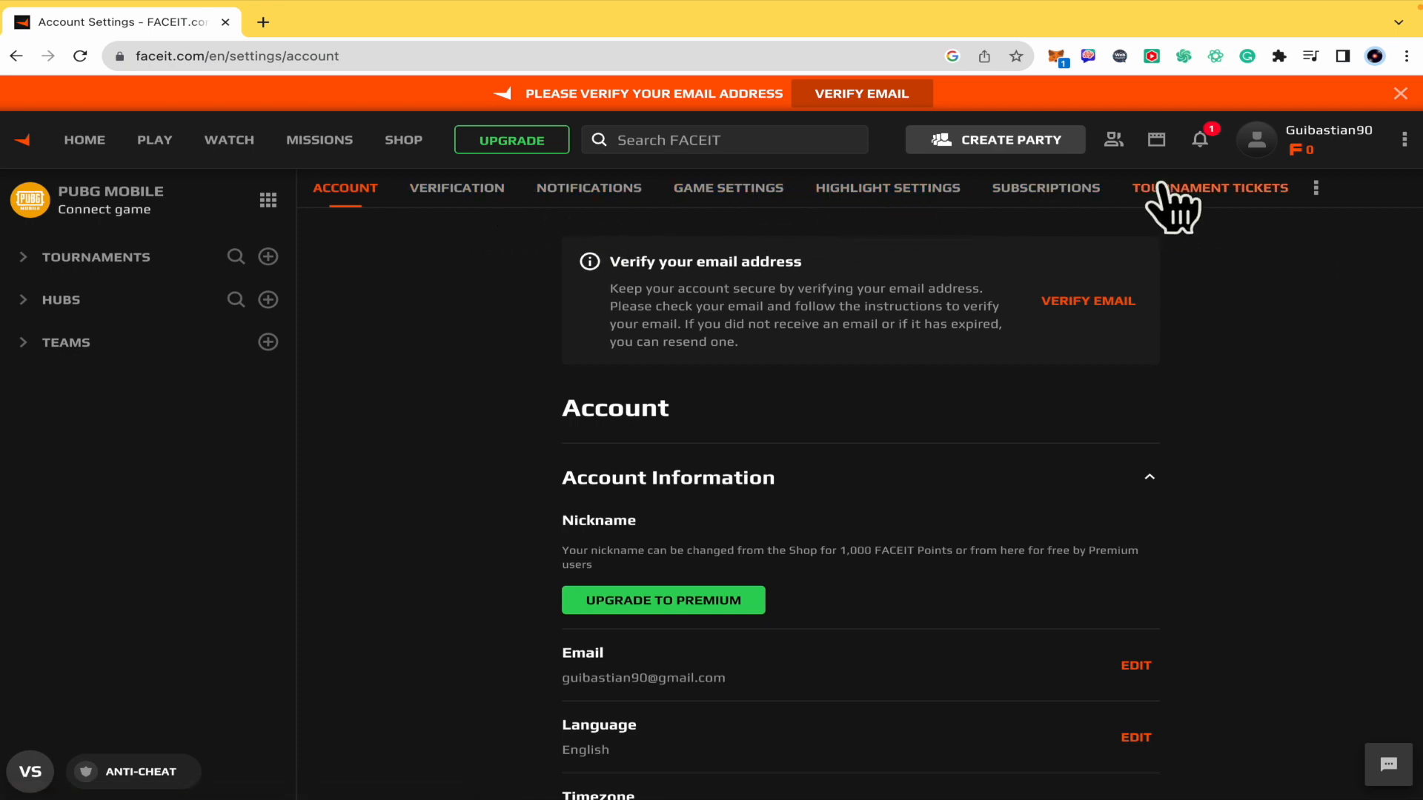
left_click(1314, 187)
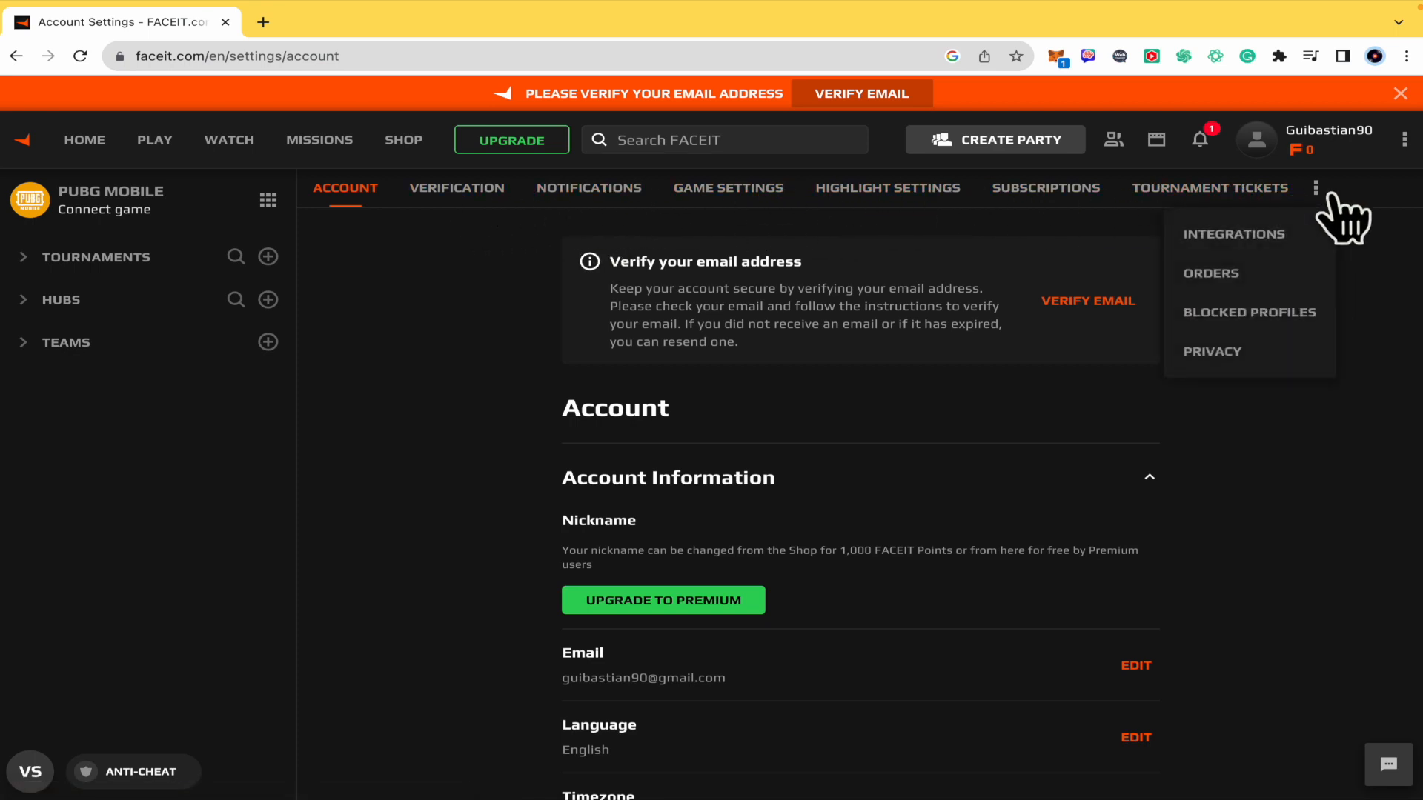
left_click(1316, 188)
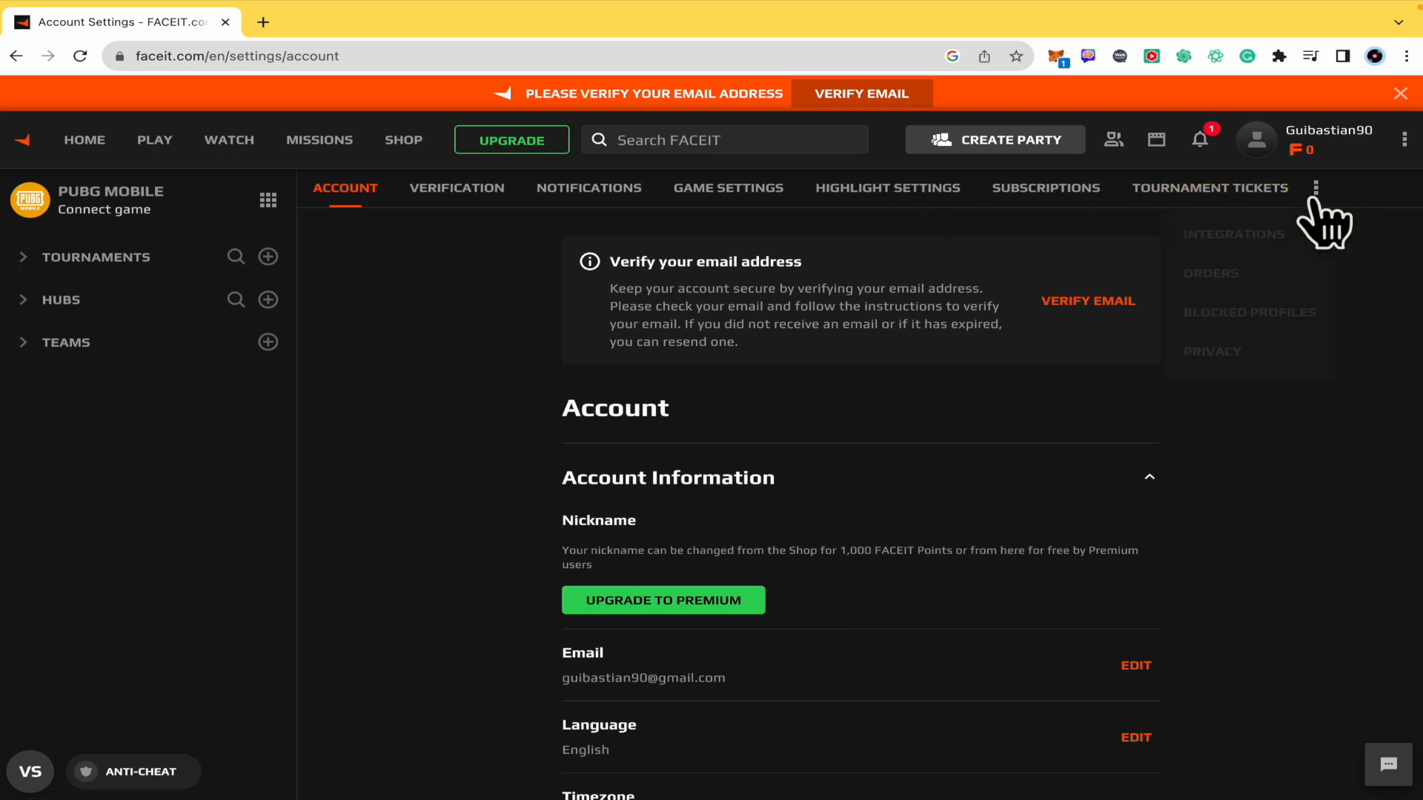
left_click(1317, 187)
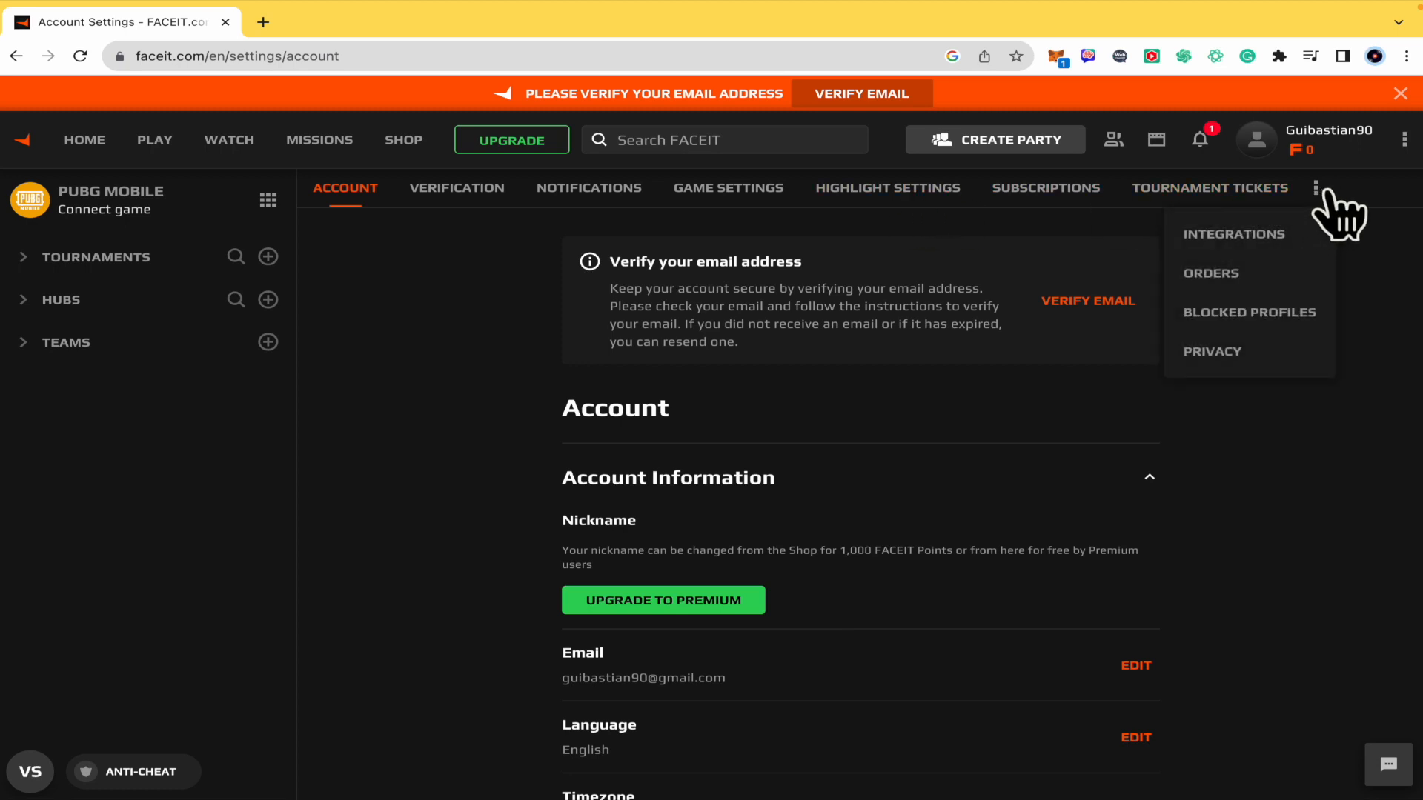
Open INTEGRATIONS and scroll down to the Platforms list showing Steam.
left_click(1232, 234)
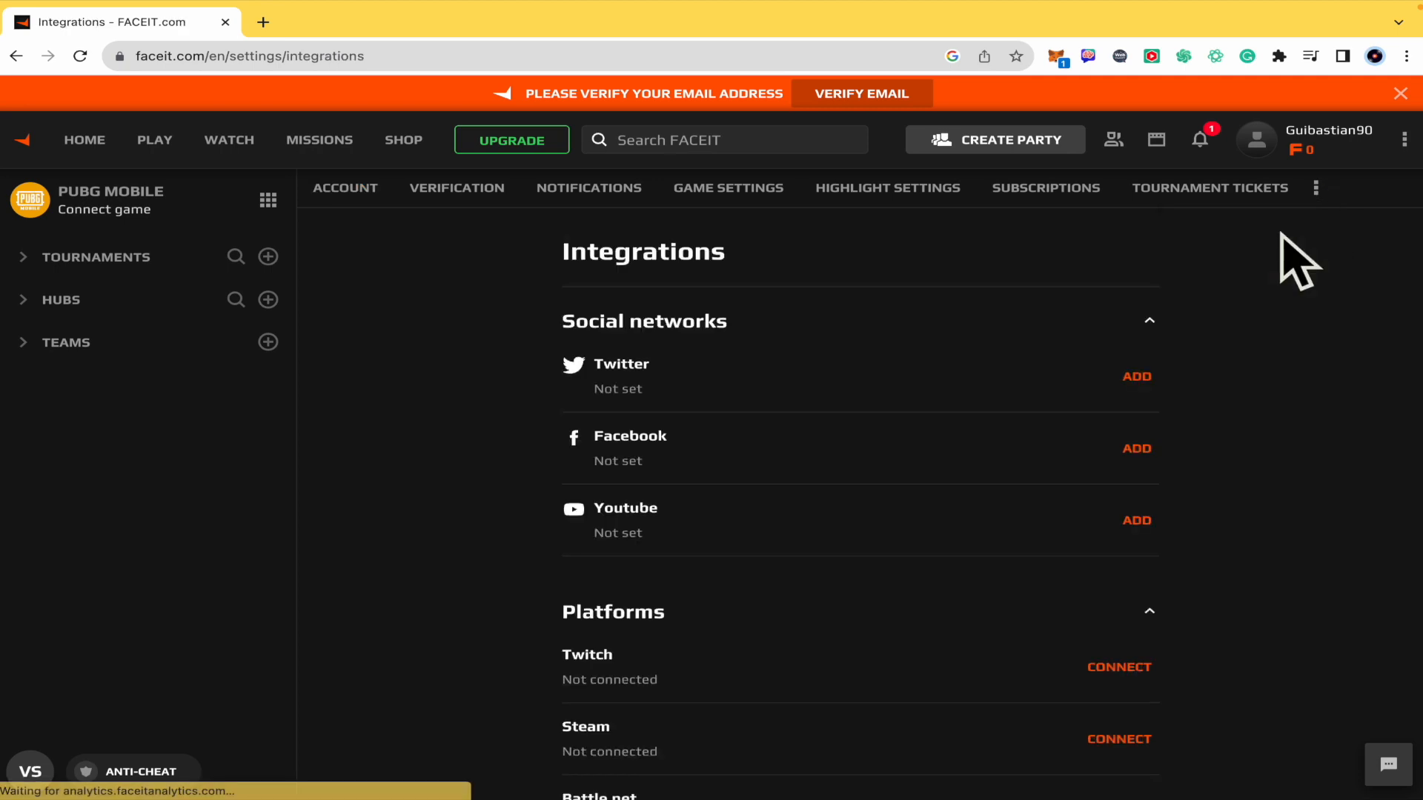
mouse_move(1265, 377)
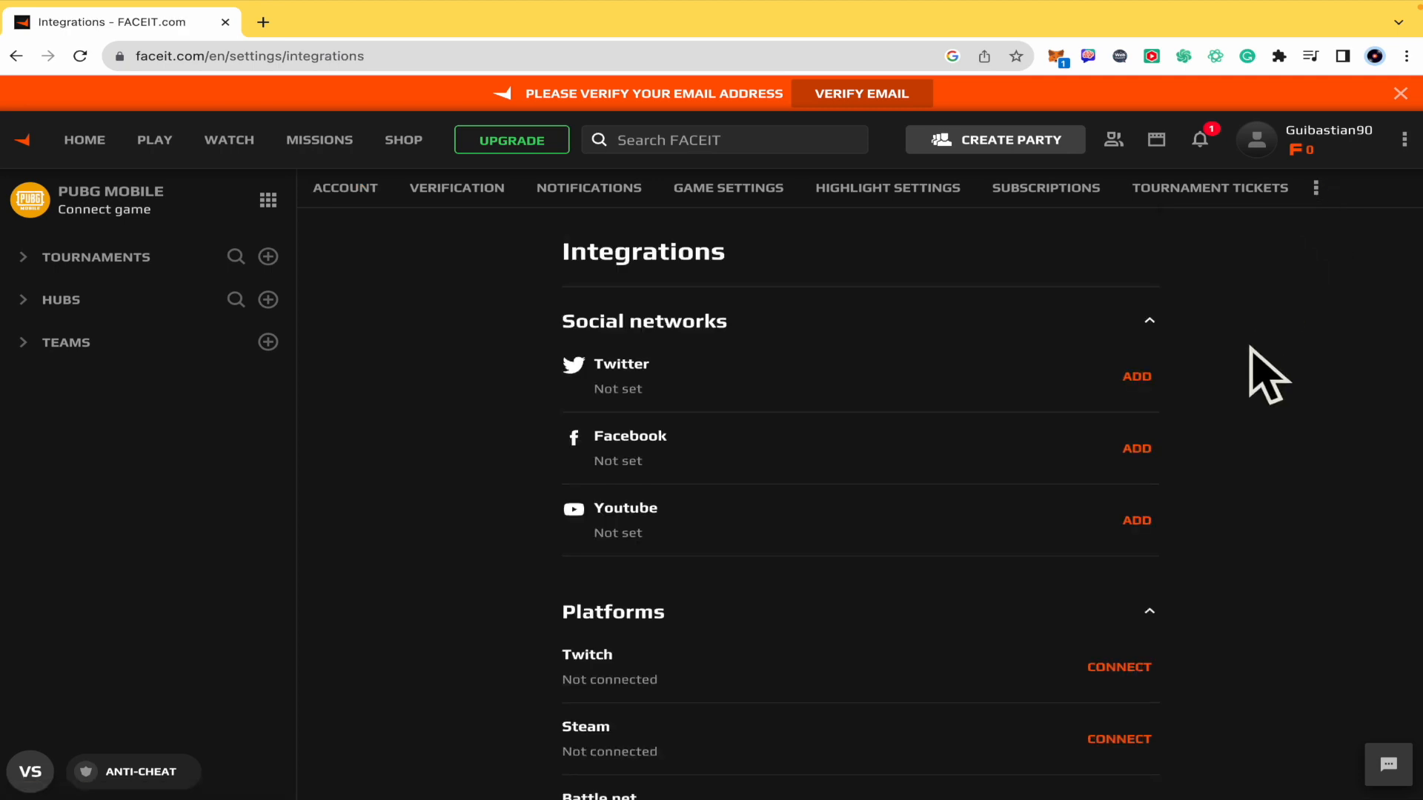
scroll("down", 3)
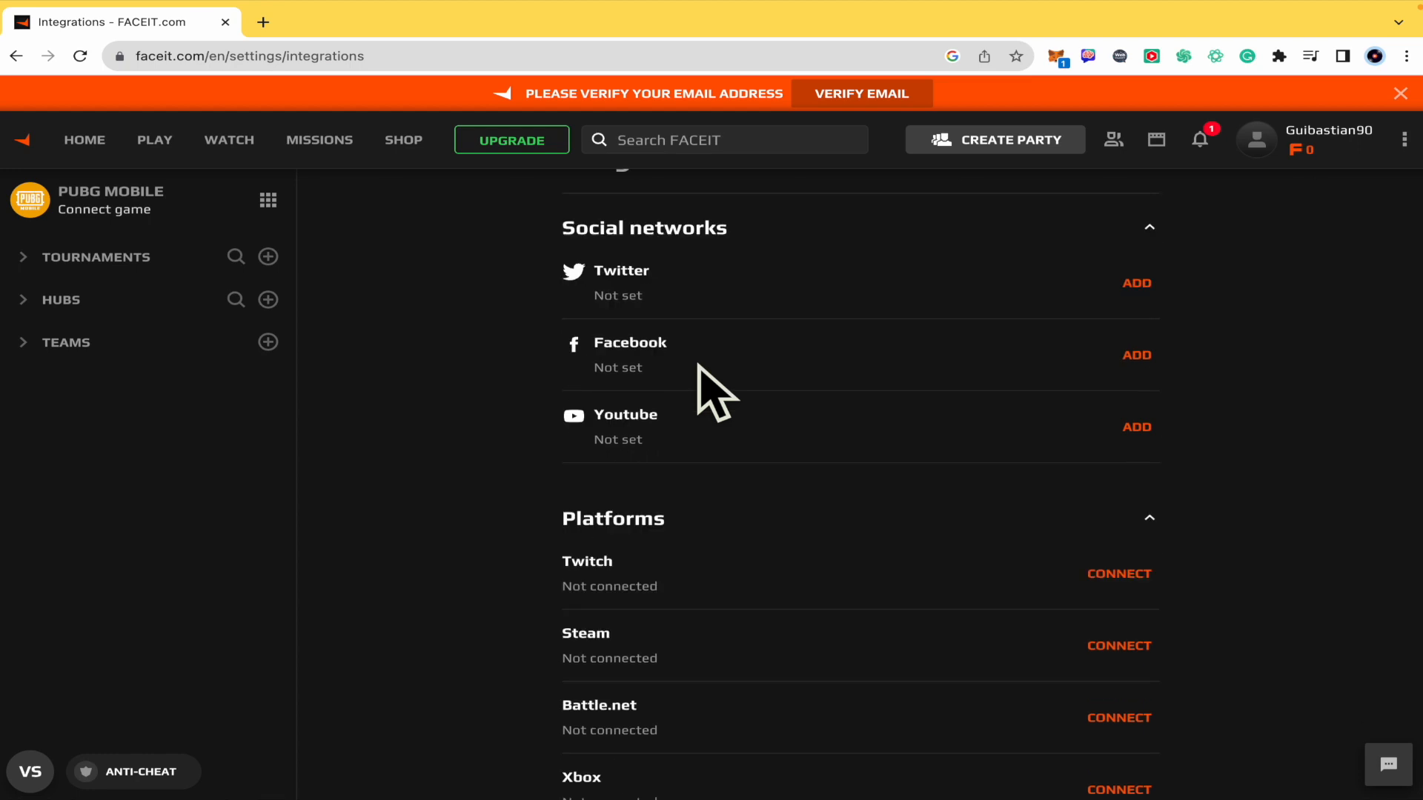
scroll("down", 3)
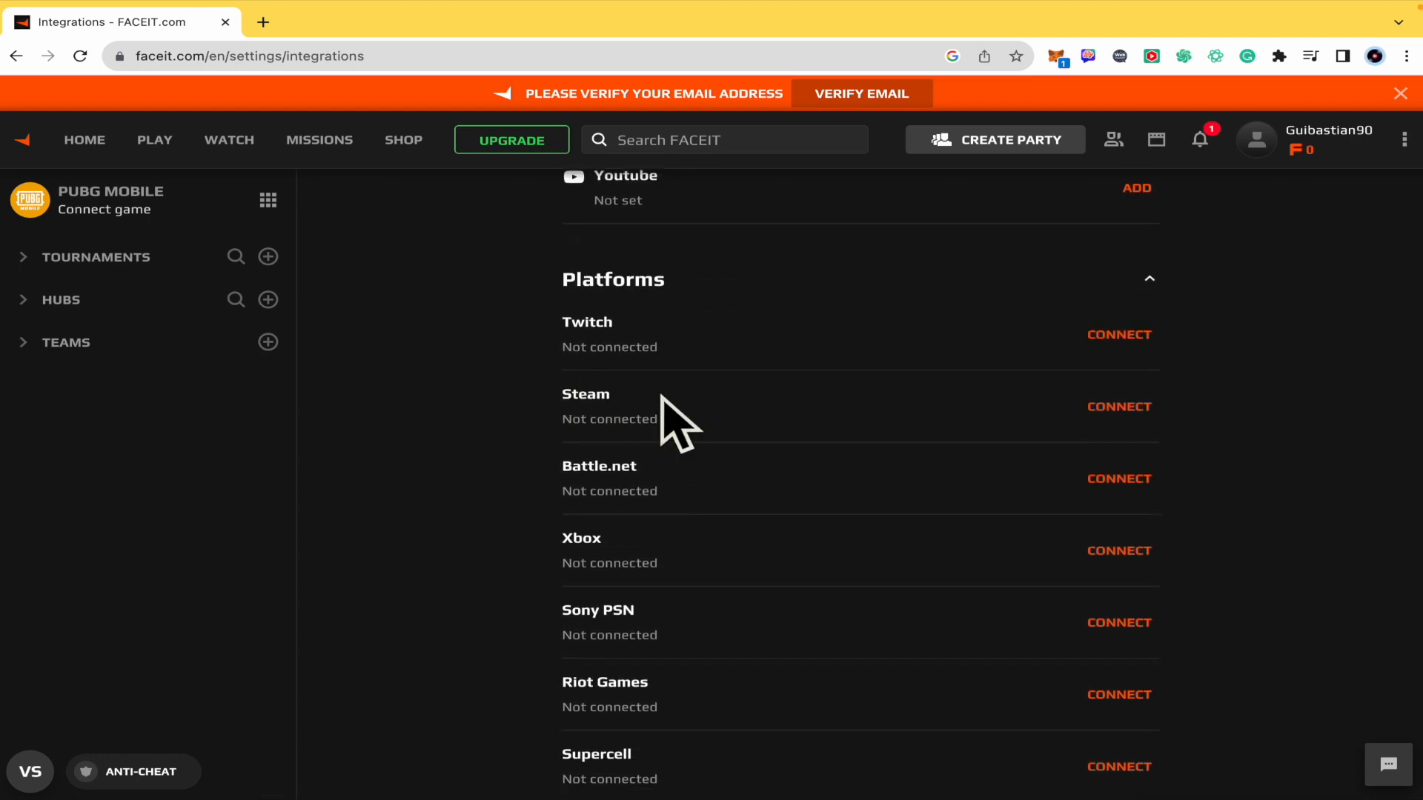
mouse_move(1060, 445)
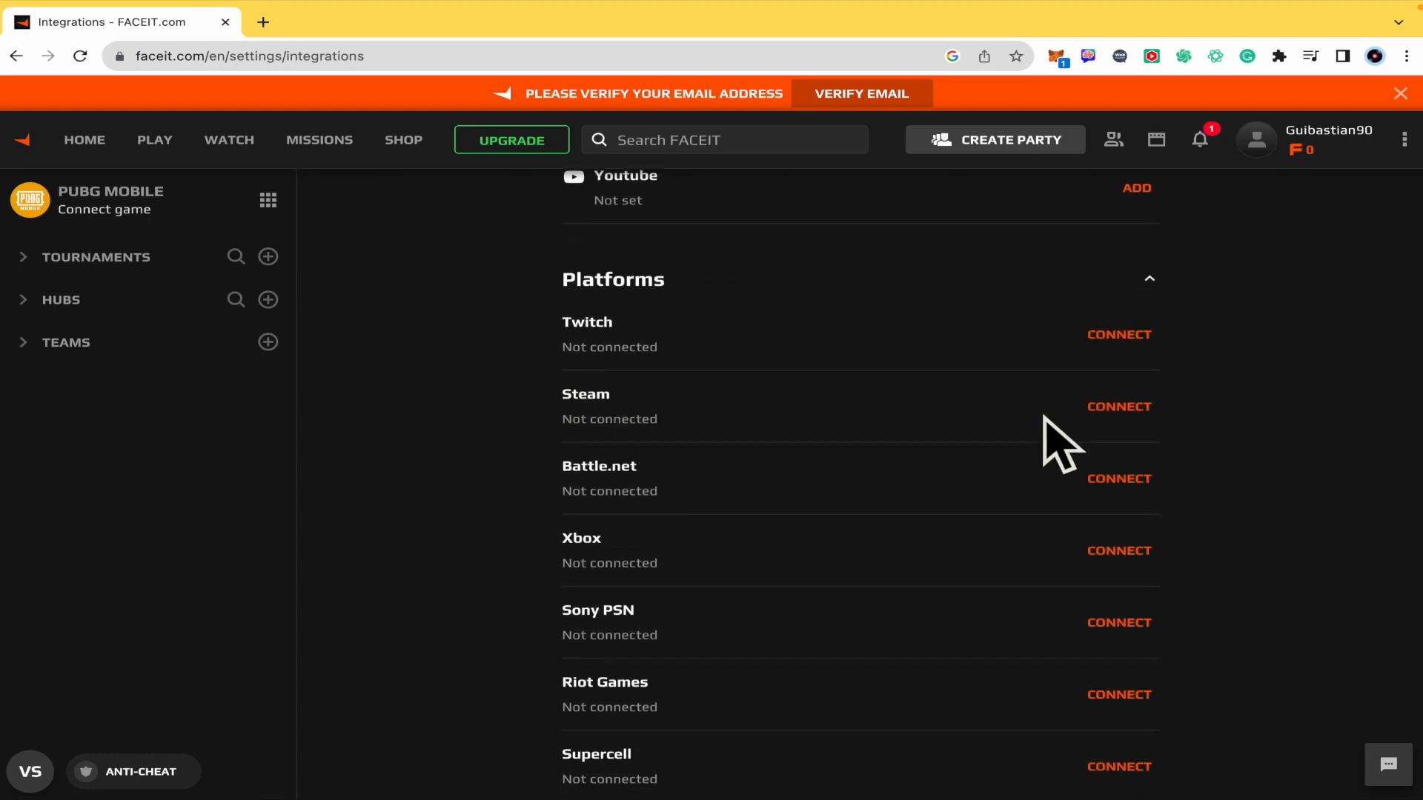
Click CONNECT beside Steam to open the Steam sign-in page in a new tab.
left_click(1118, 407)
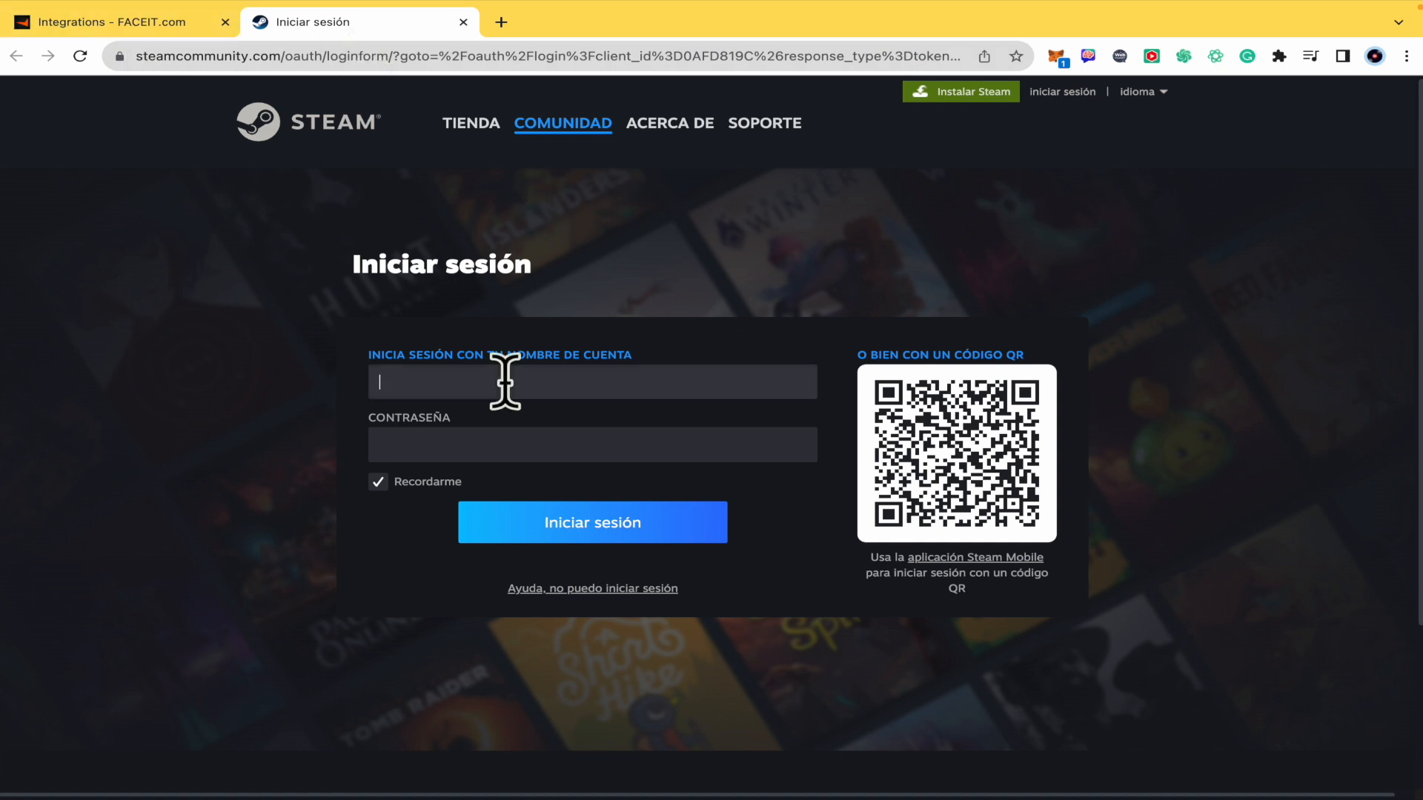
mouse_move(717, 376)
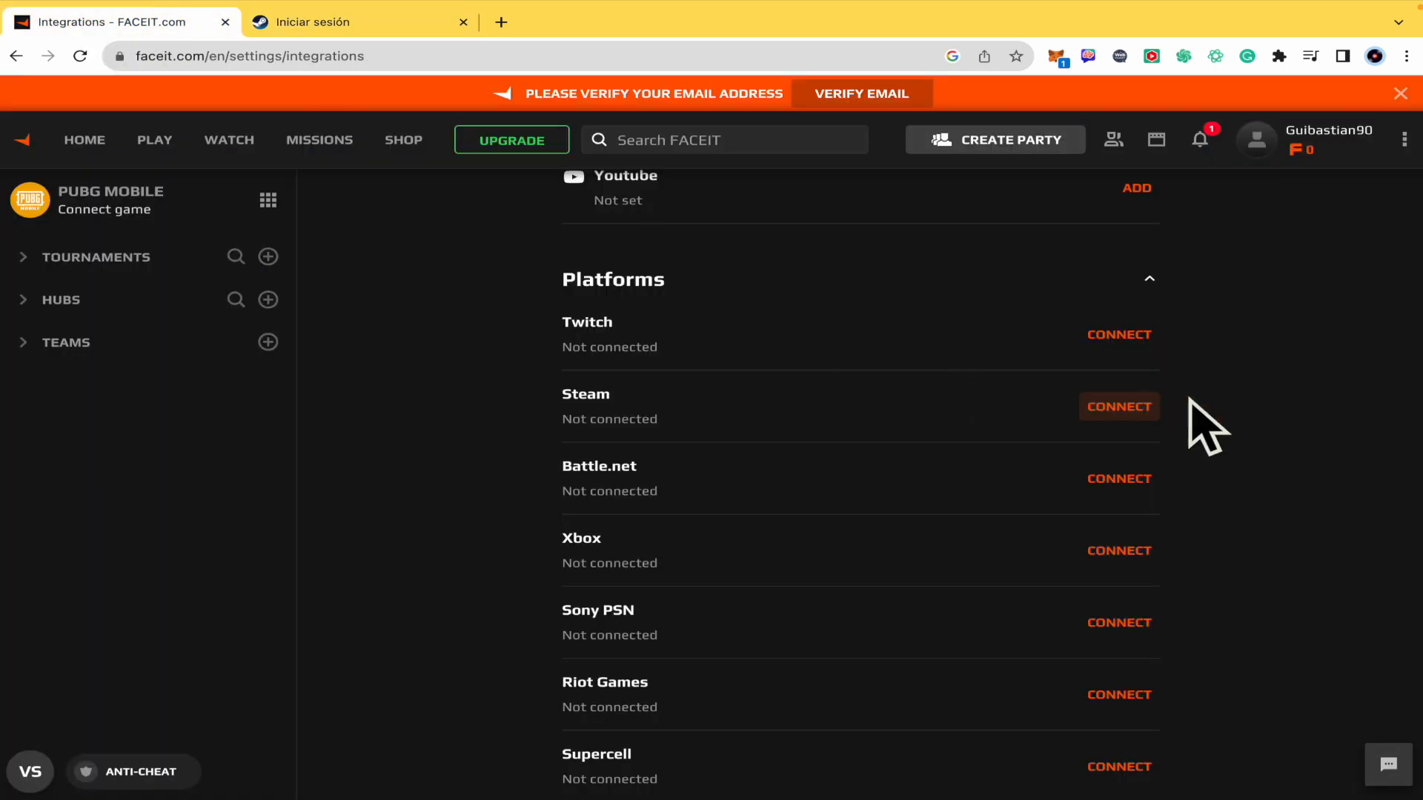
mouse_move(1119, 407)
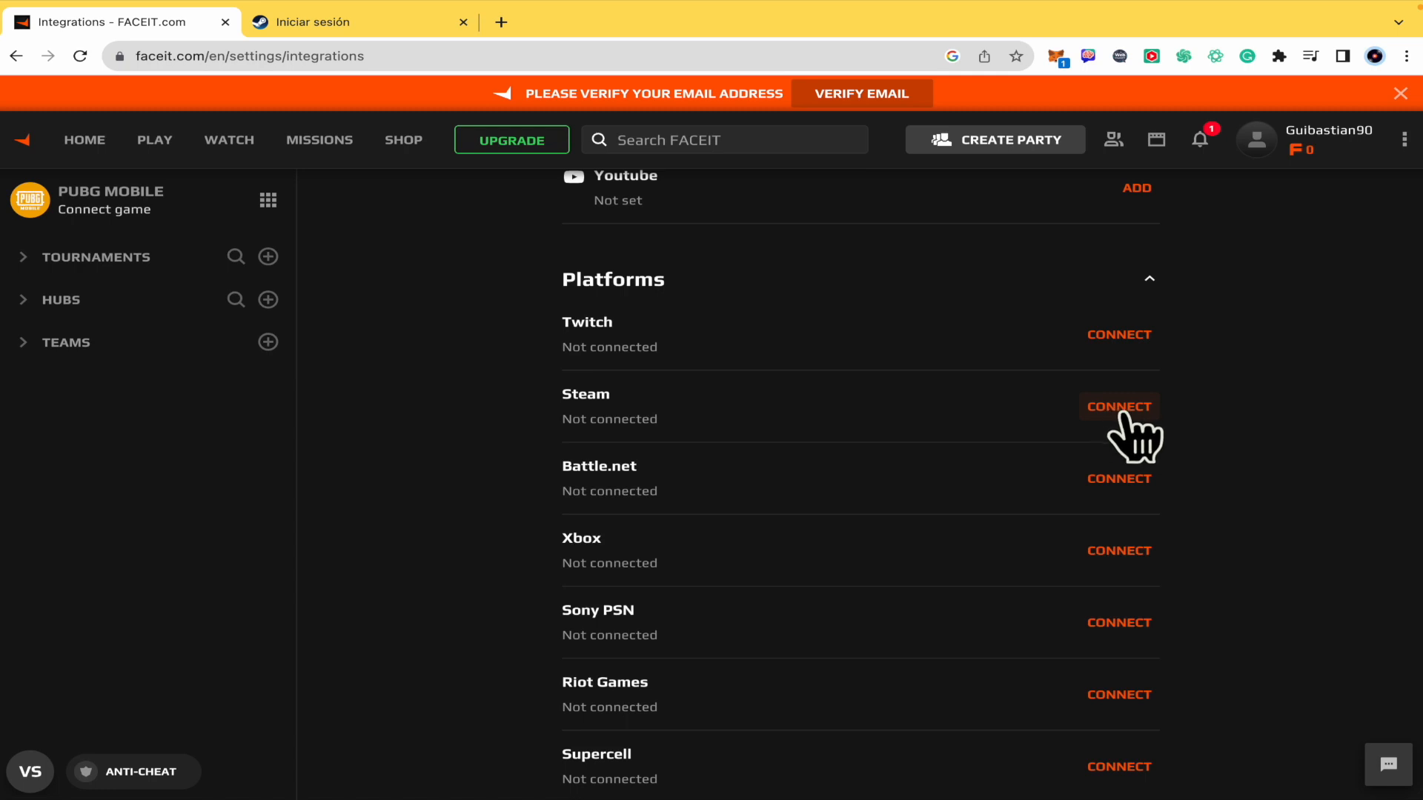
mouse_move(711, 444)
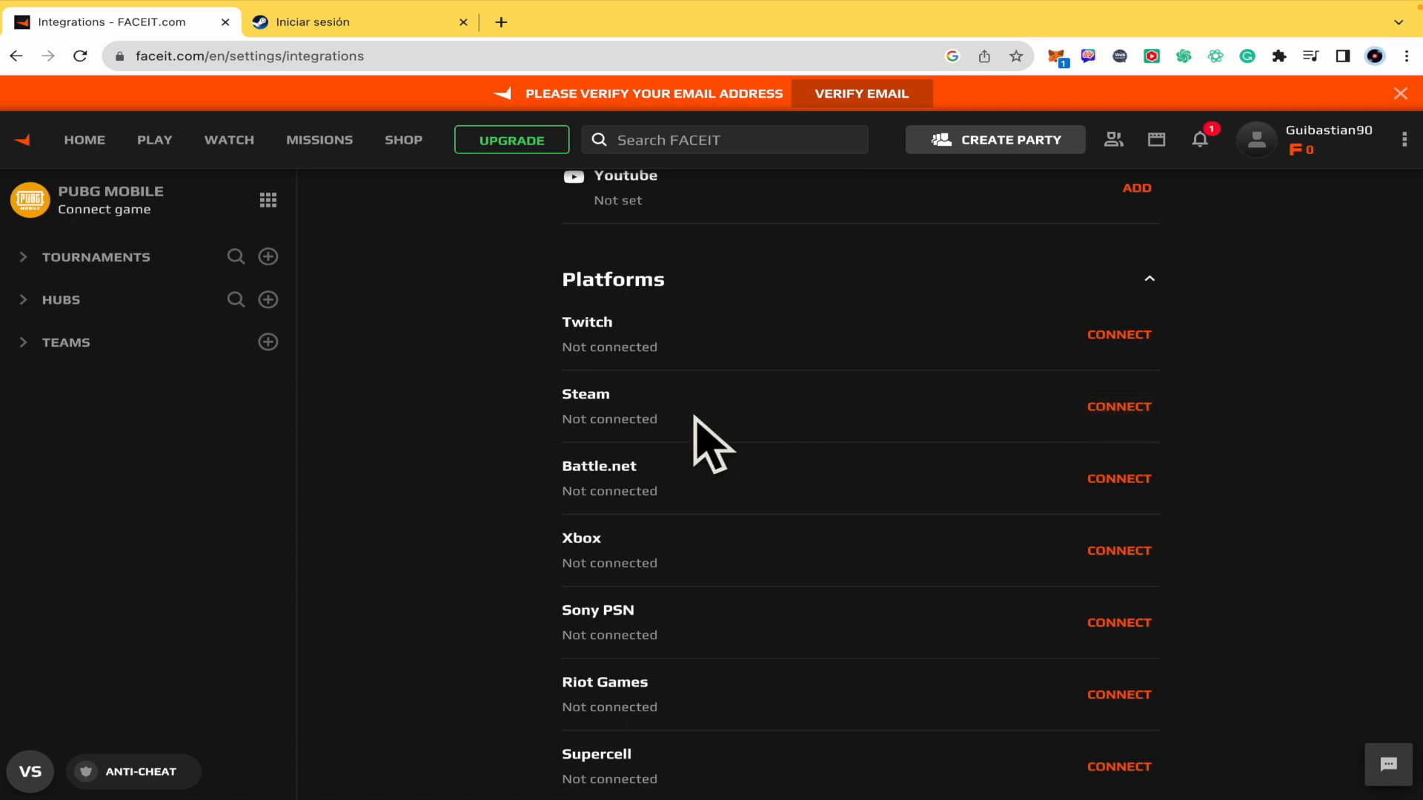